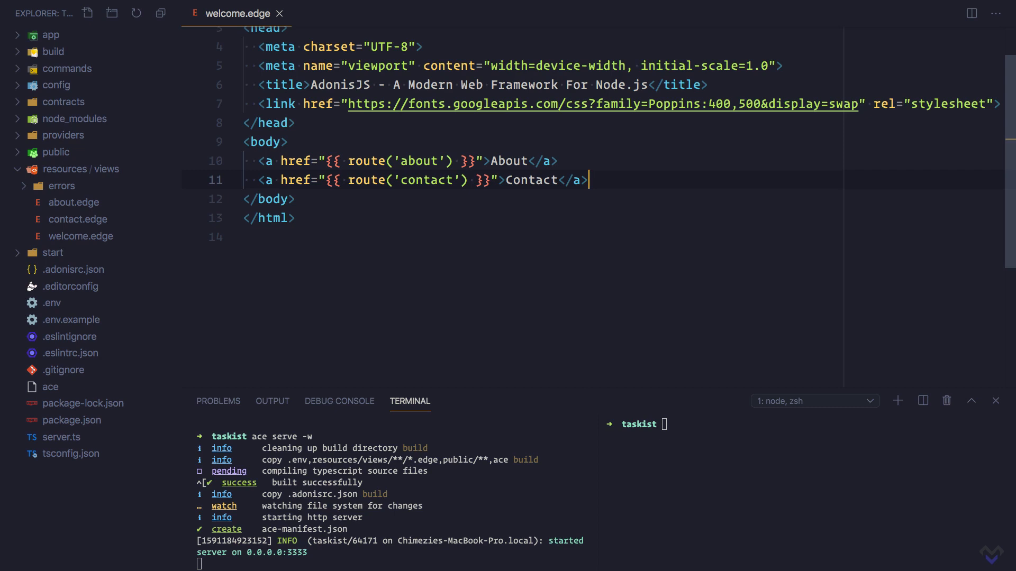
Step: Add an empty {{ }} output on a new line before </body> in welcome.edge
type("{{}}")
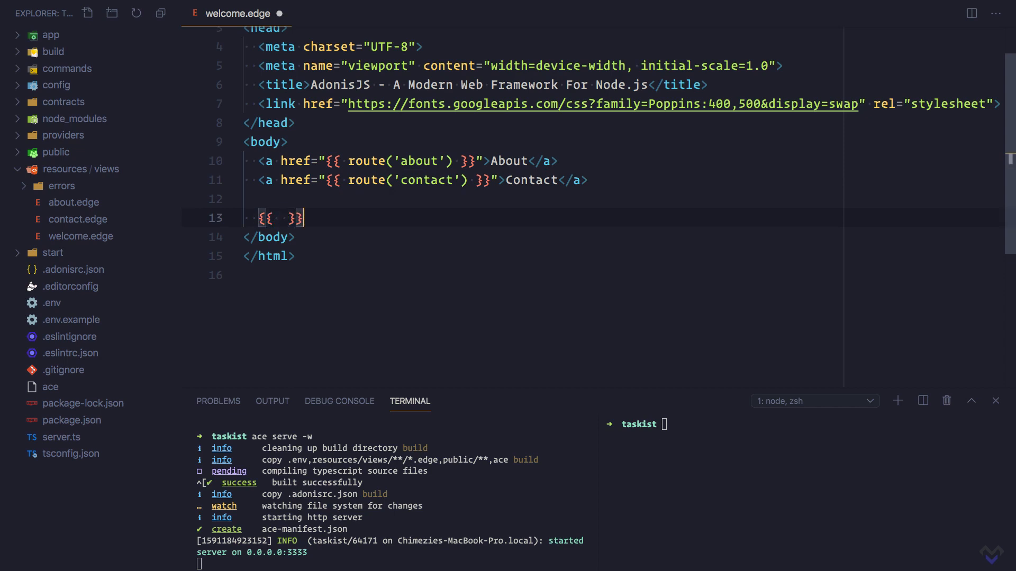
type("@set")
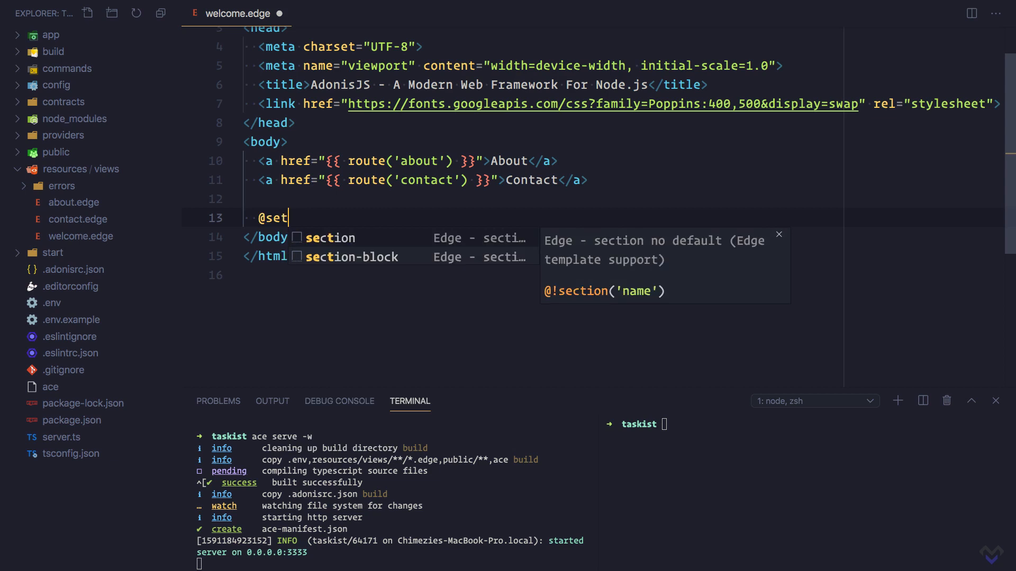
type("('')")
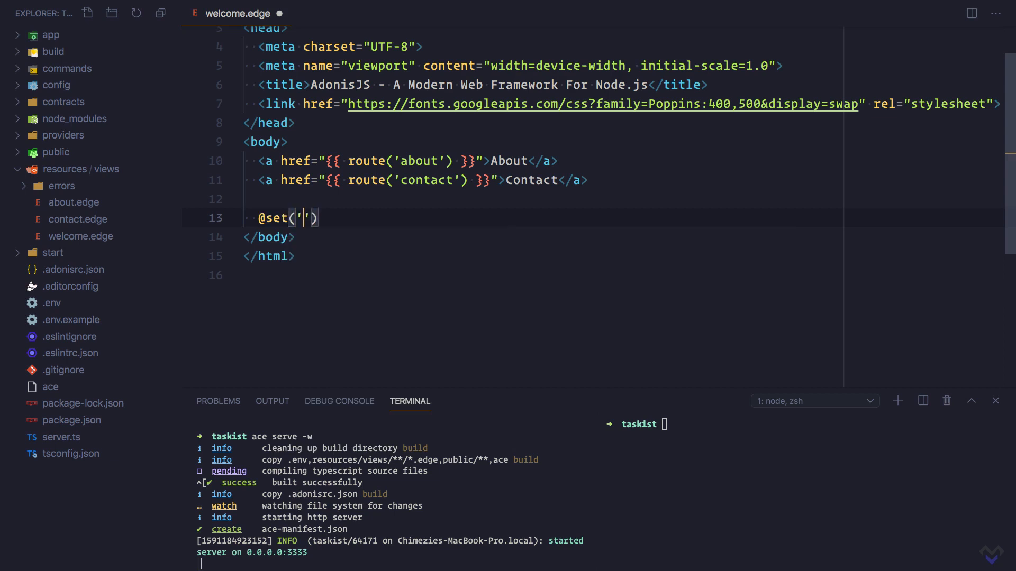
type("name',")
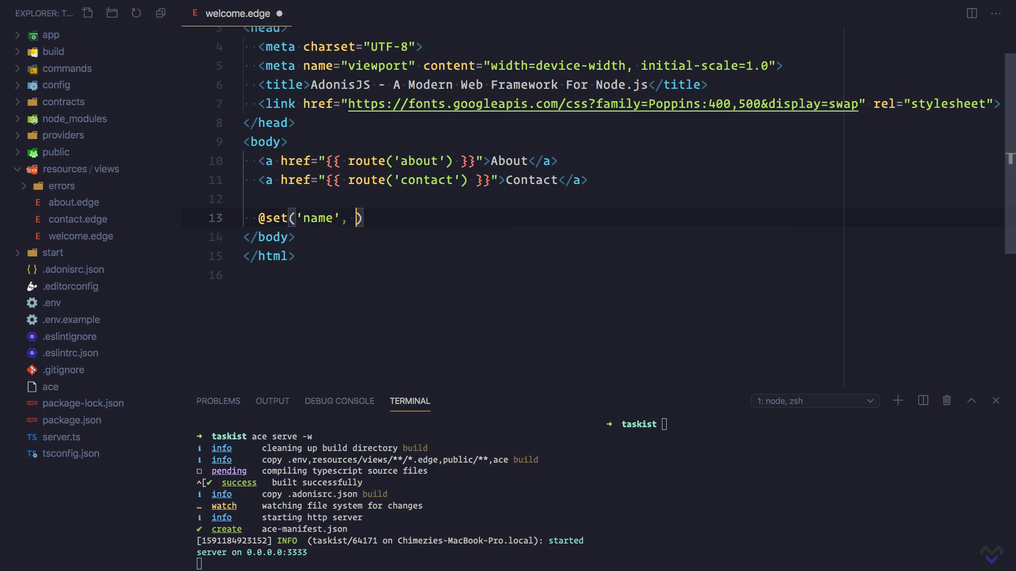
type("'Chimezie'")
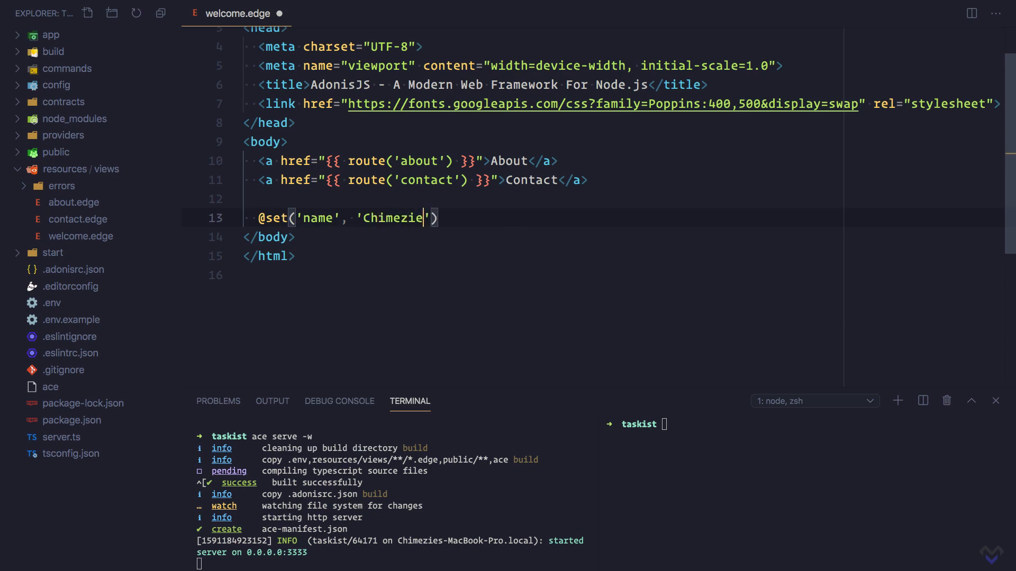
type("Enyinnaya")
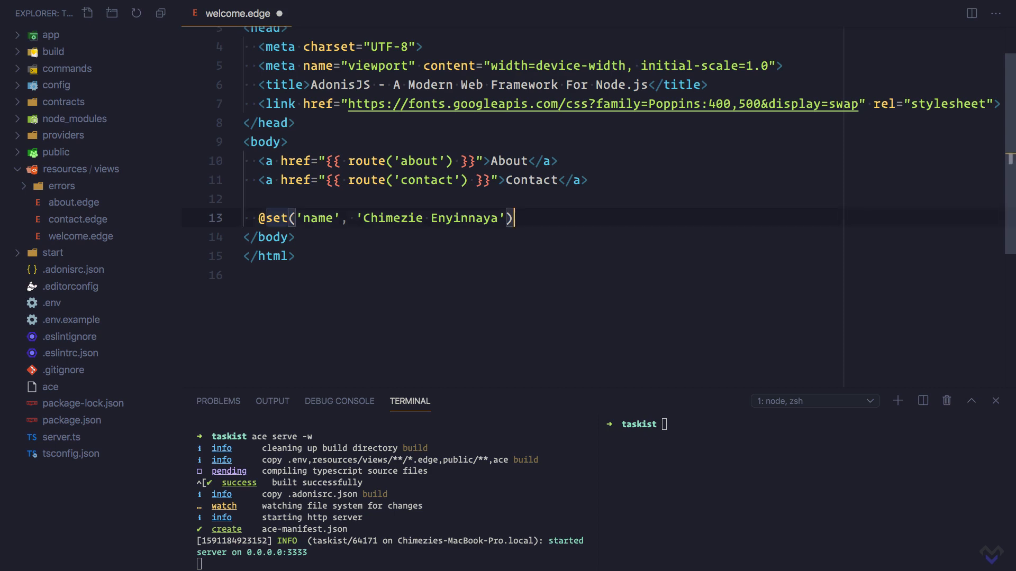
key("Enter")
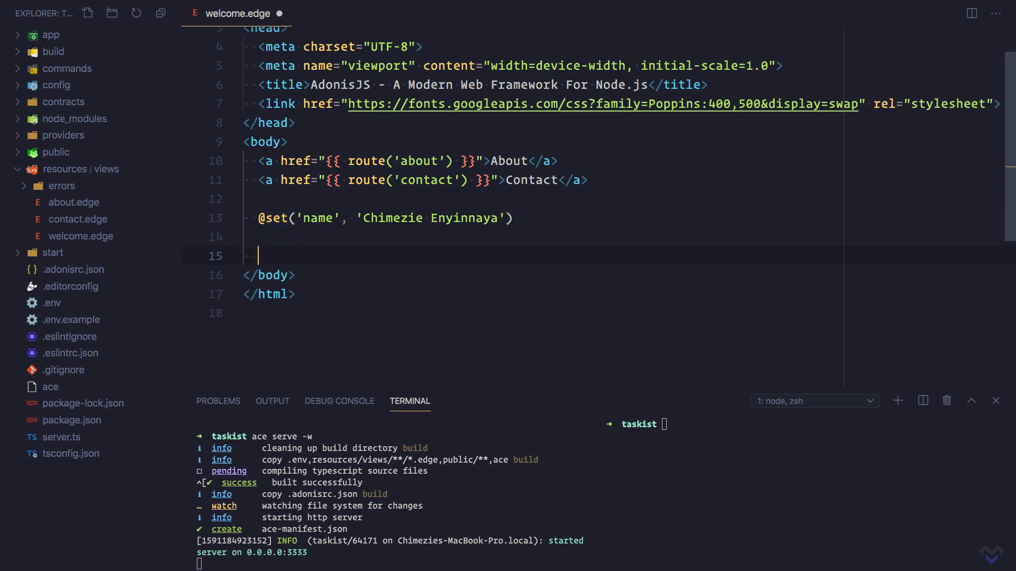
type("<p></p>")
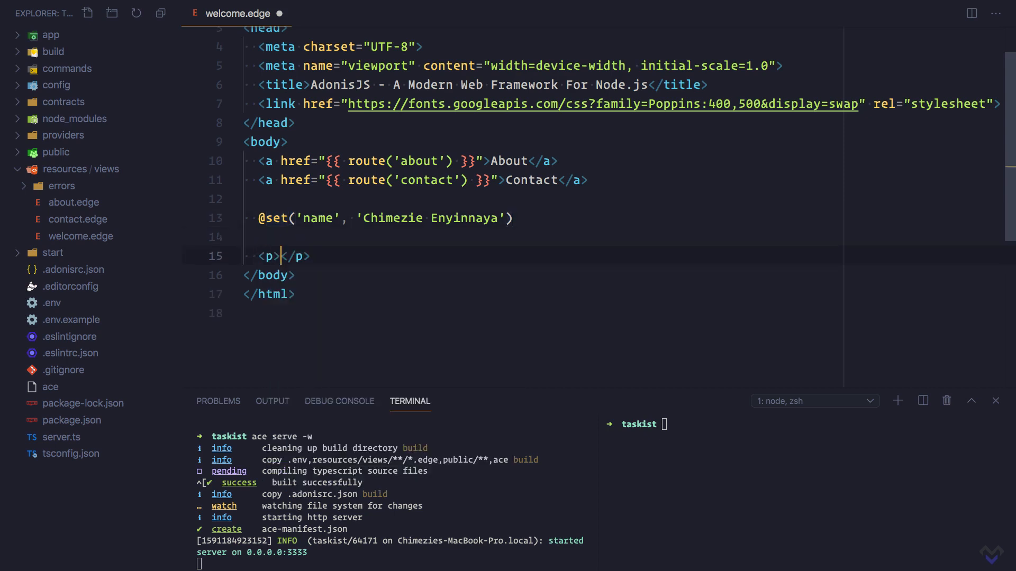
type("{{  }}")
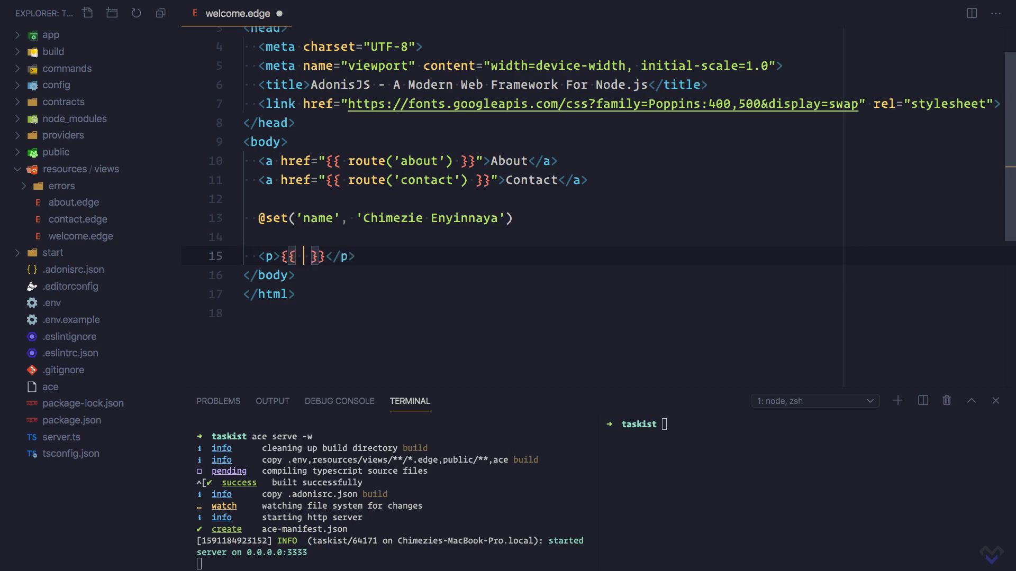
type("name")
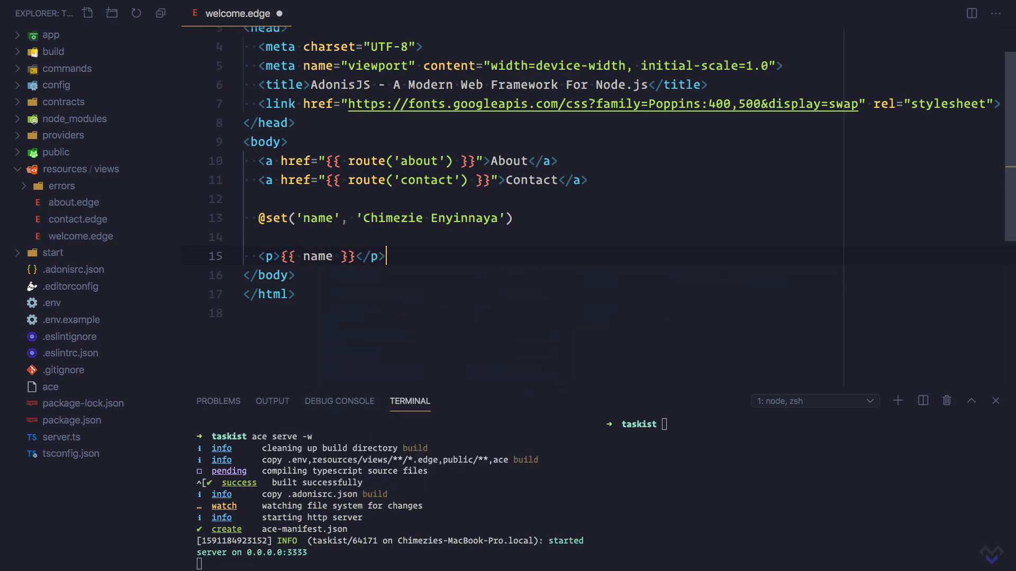
key("cmd+s")
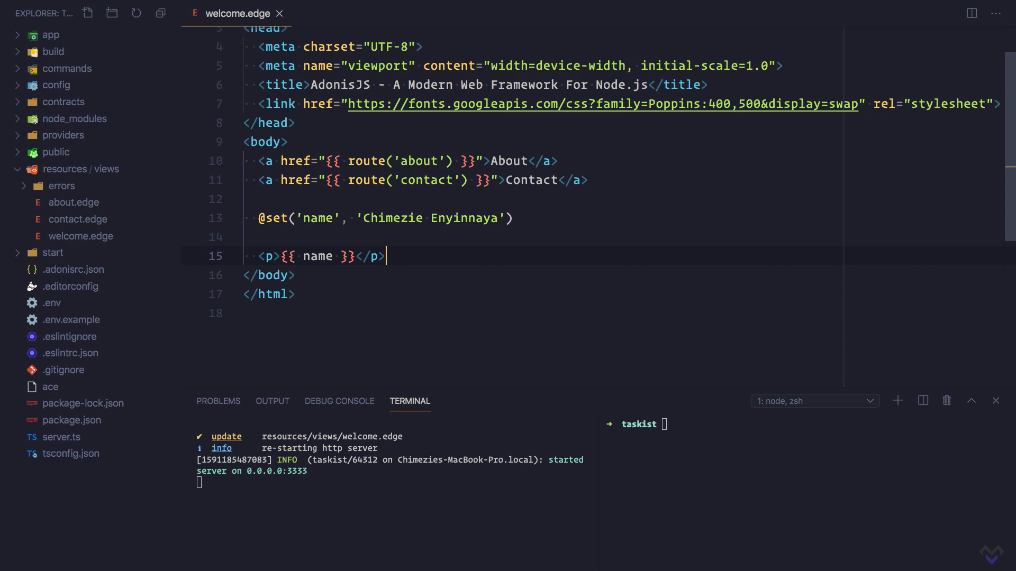
Step: Add {{ '<p>This will be escaped</p>' }} on line 17 as an escaped output
type("{{  }}")
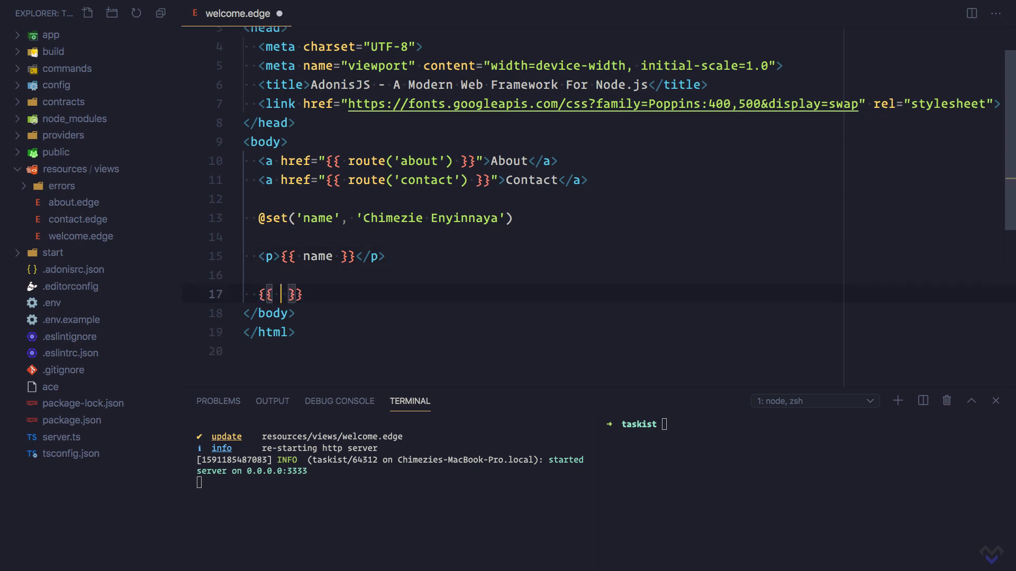
type("'<")
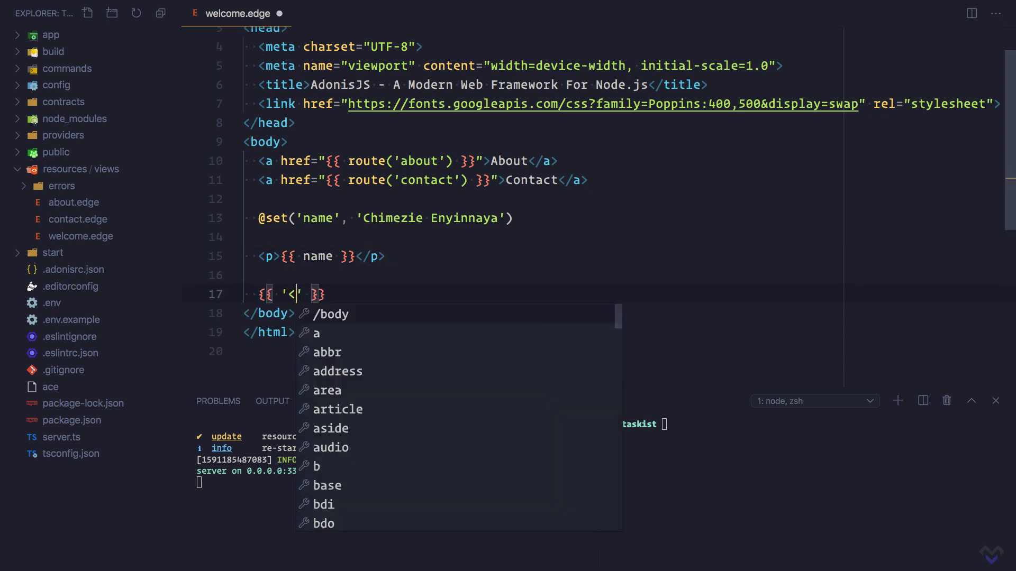
type("p></")
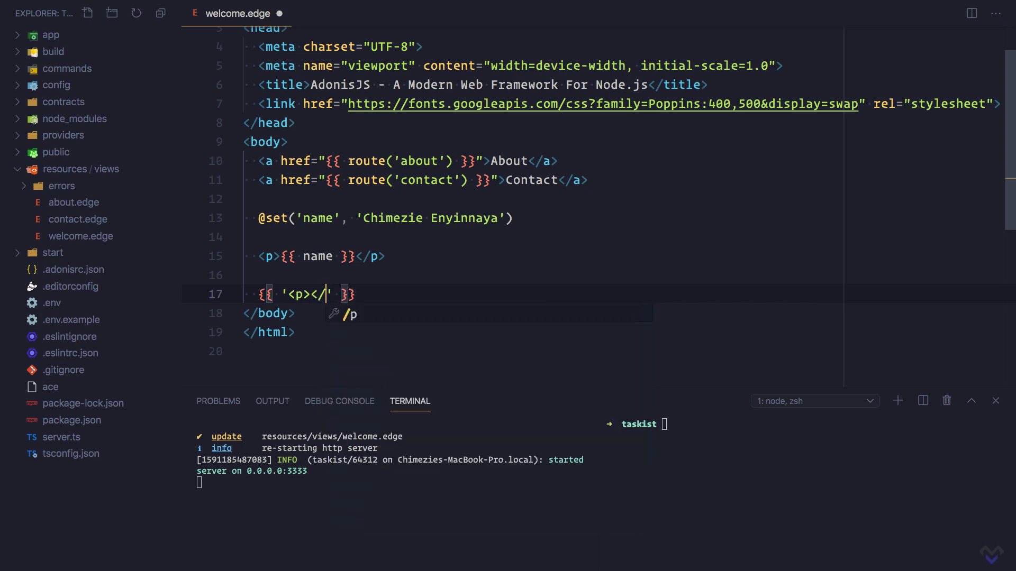
type("p>")
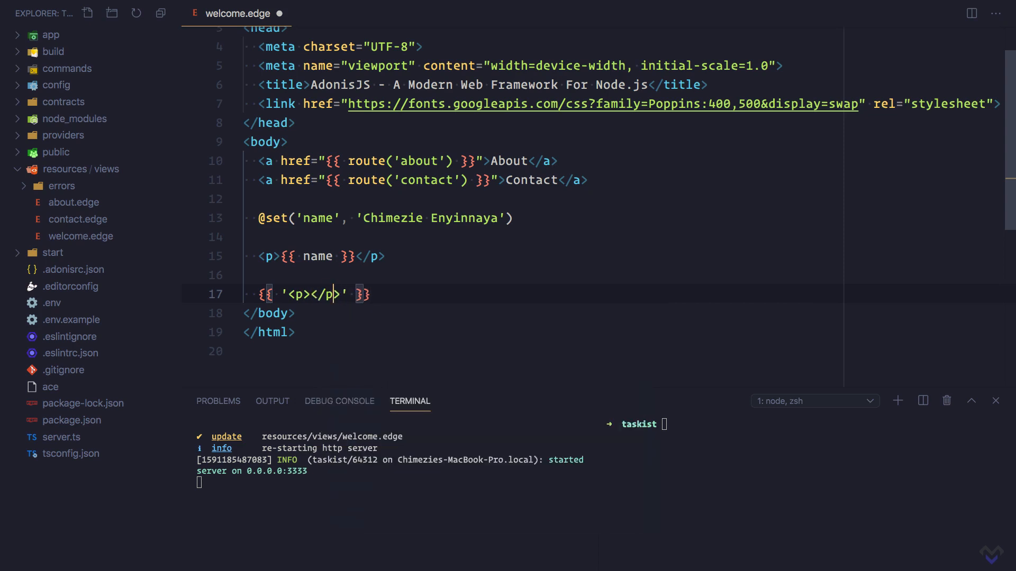
type("This will be escaped")
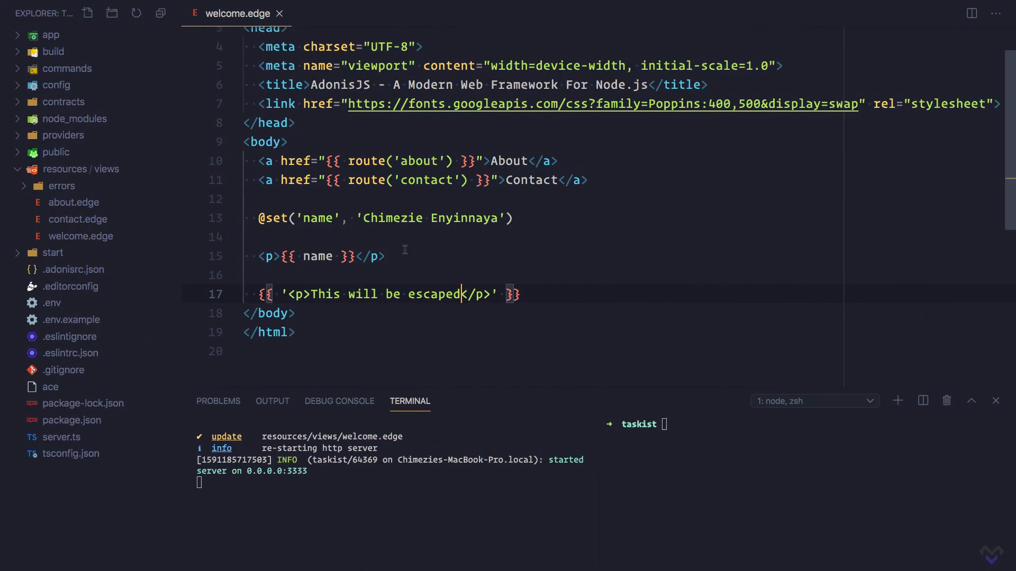
Step: Add {{{ '<p>This will not be escaped</p>' }}} on line 19 as a raw output
type("{{}}")
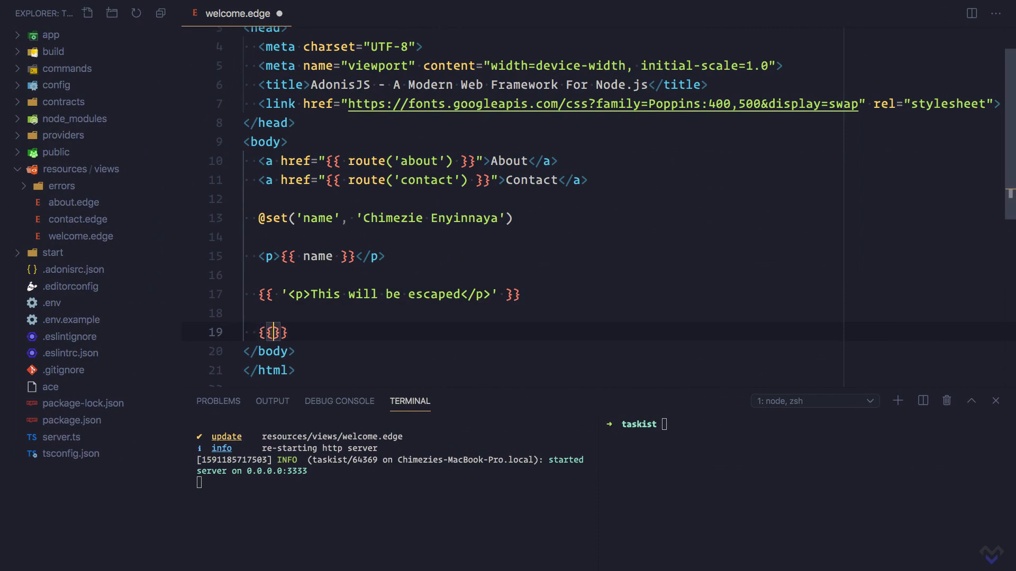
type("'<p>'")
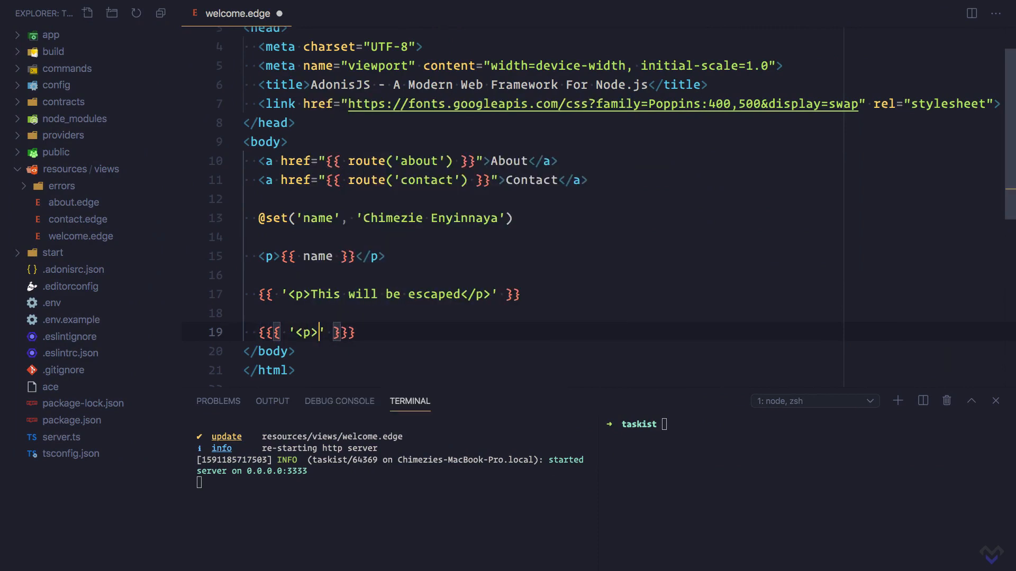
type("</p>")
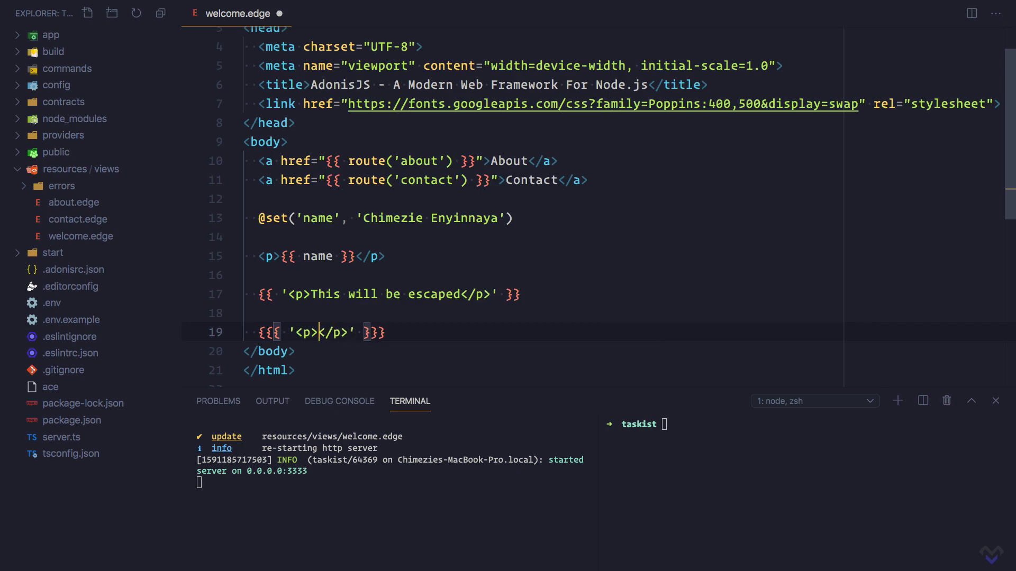
type("This will")
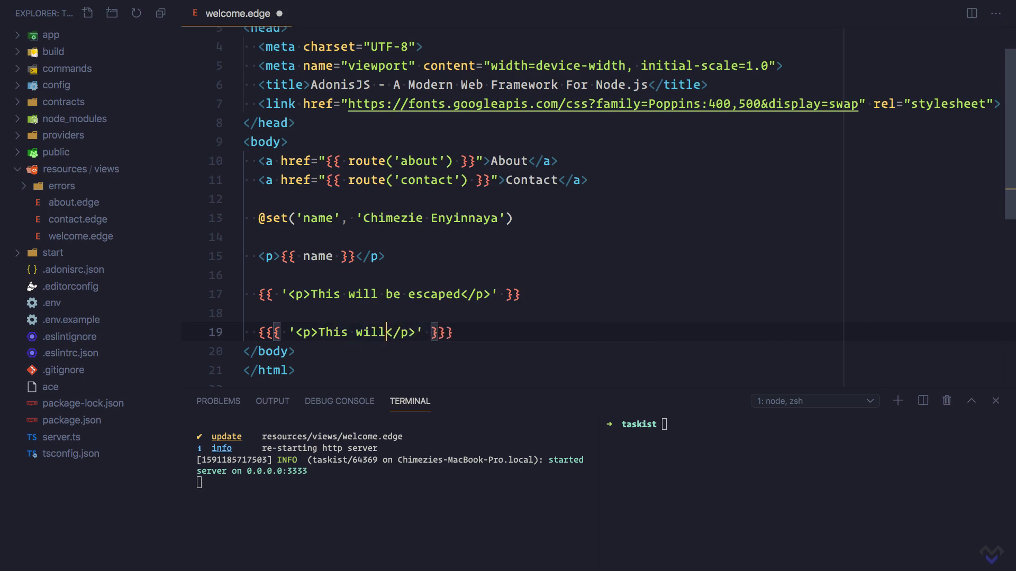
type("not be esc")
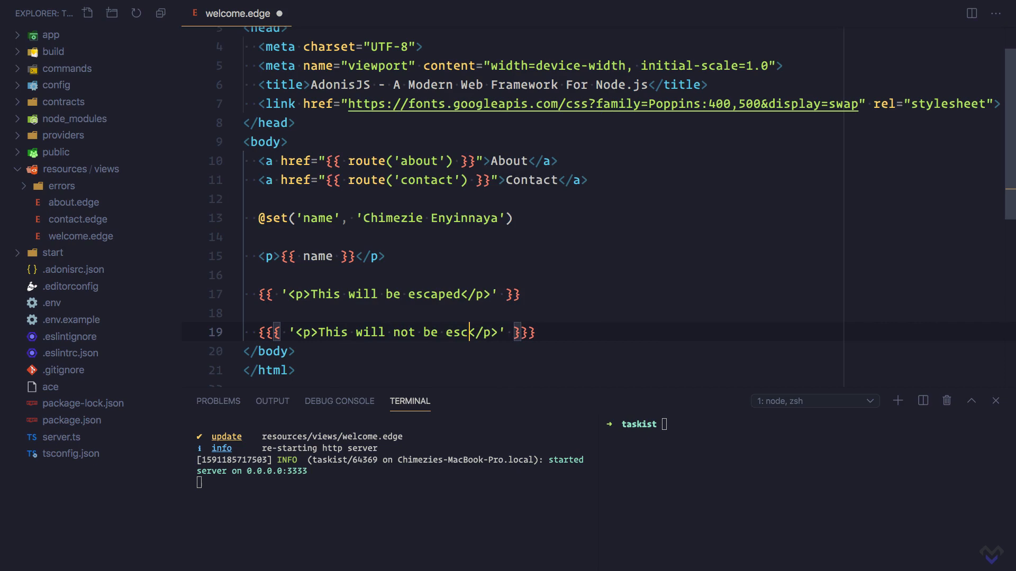
type("aped")
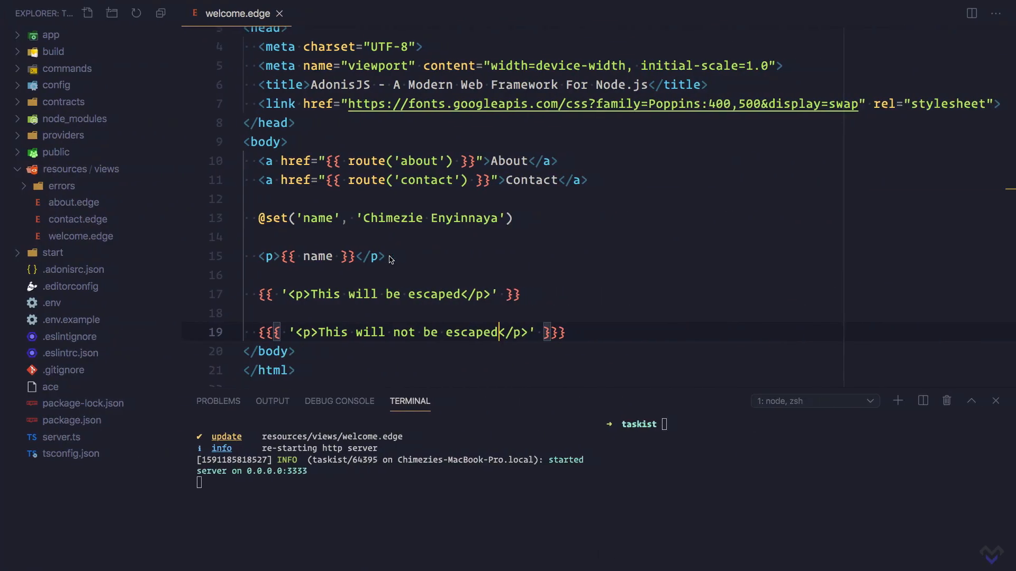
Step: Add a second <p>{{ name }}</p> and prefix its braces with @ so Edge ignores them
type("<p>{{ name }}</p>")
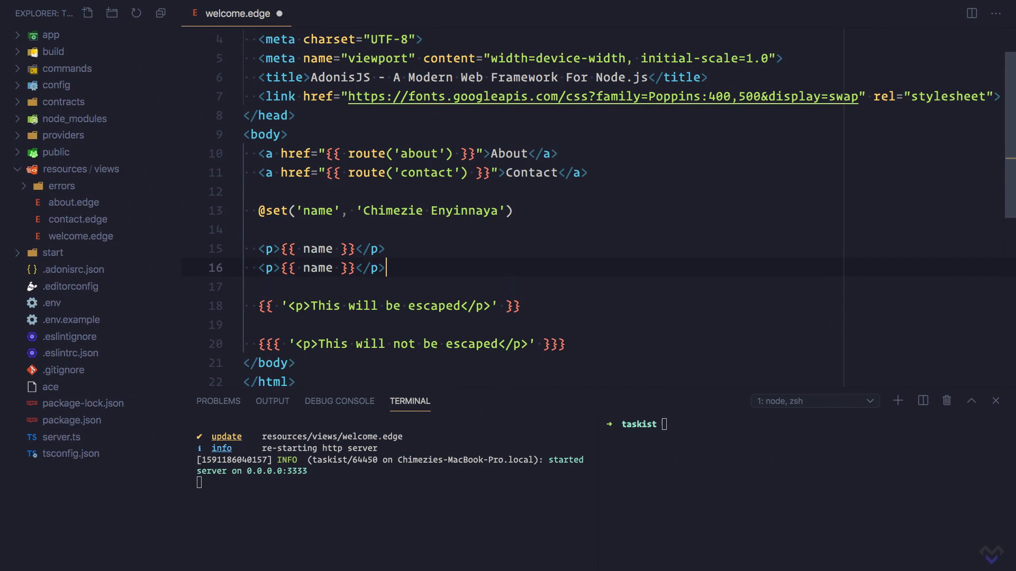
key("Enter")
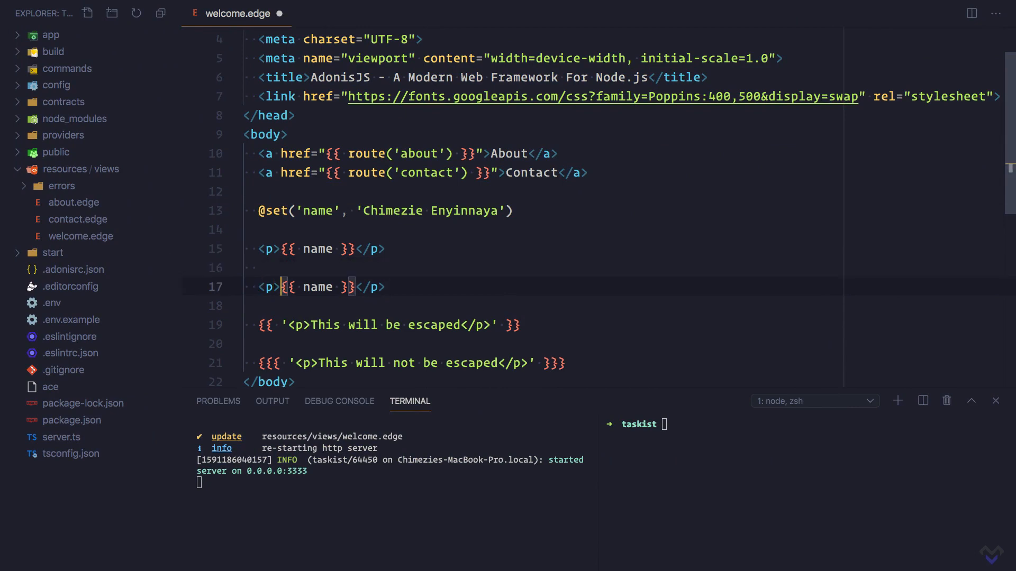
type("@")
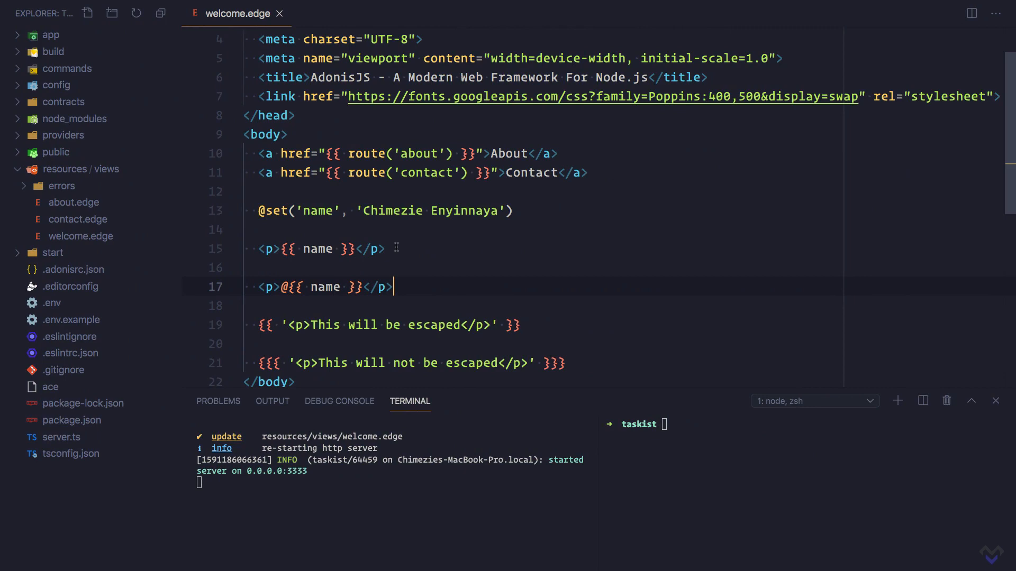
mouse_move(396, 247)
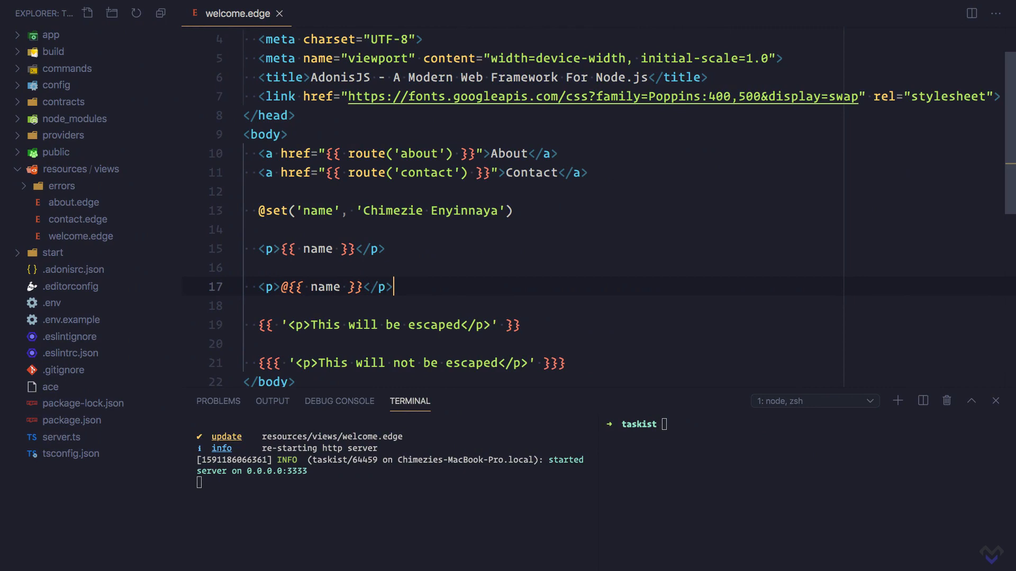